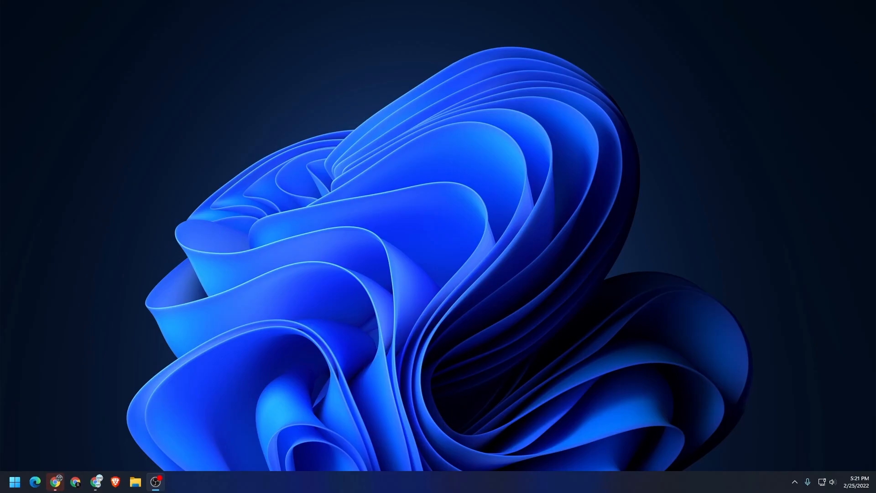
mouse_move(477, 156)
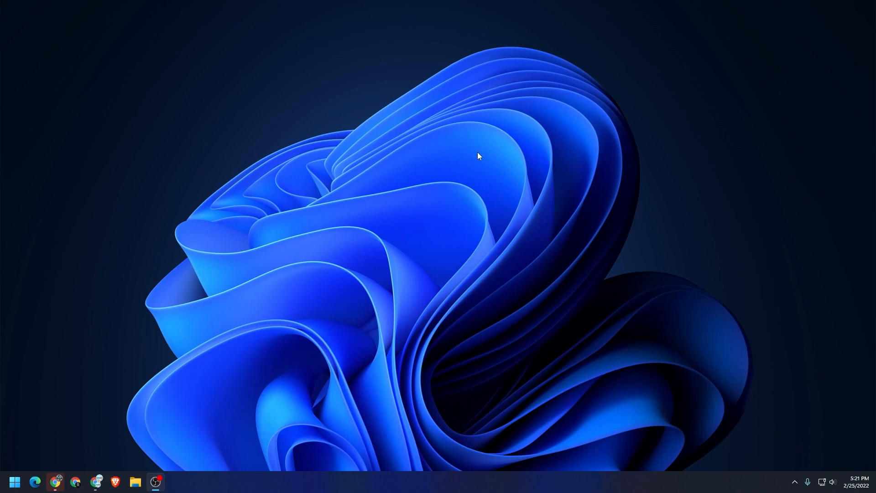
mouse_move(46, 384)
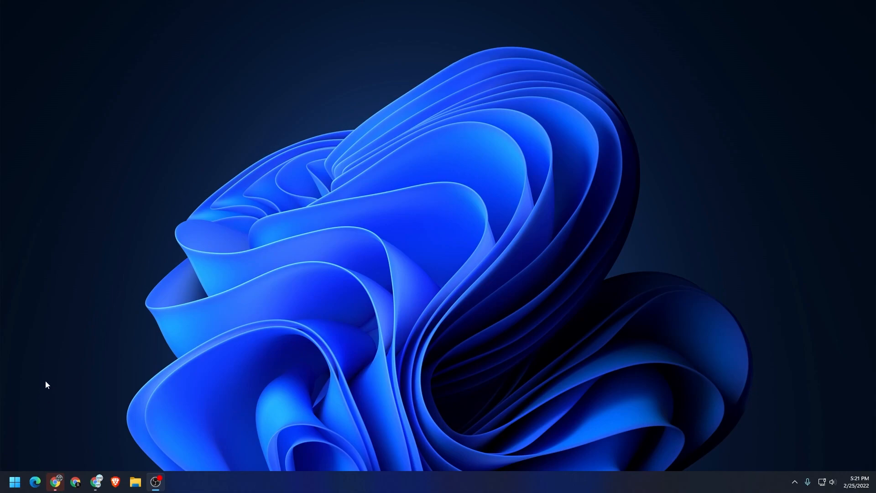
Reach the Default apps page under Apps in Windows Settings
click(15, 481)
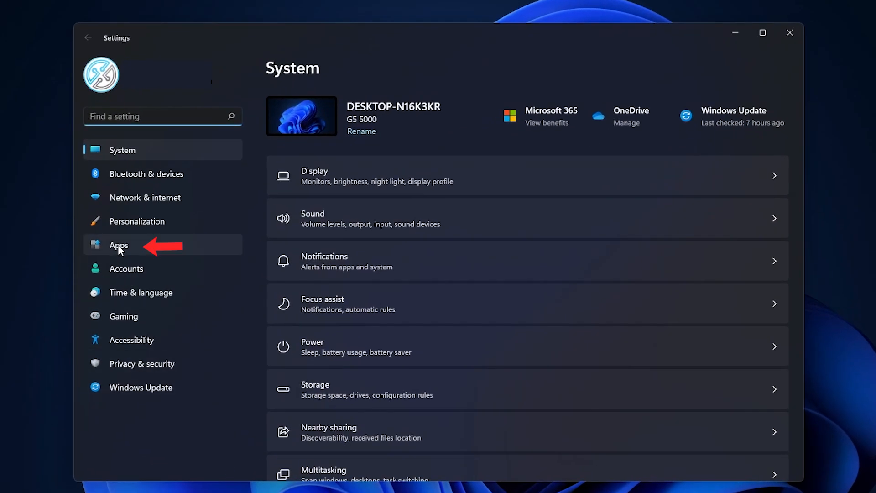
click(119, 244)
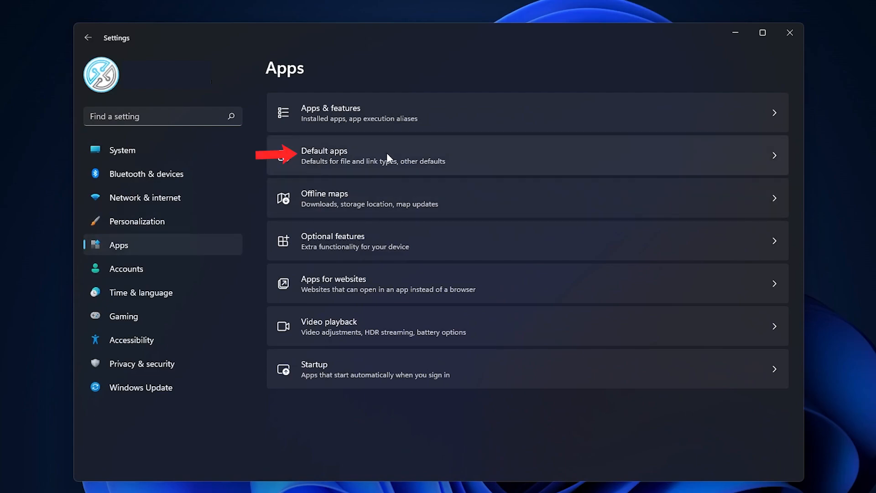
click(324, 155)
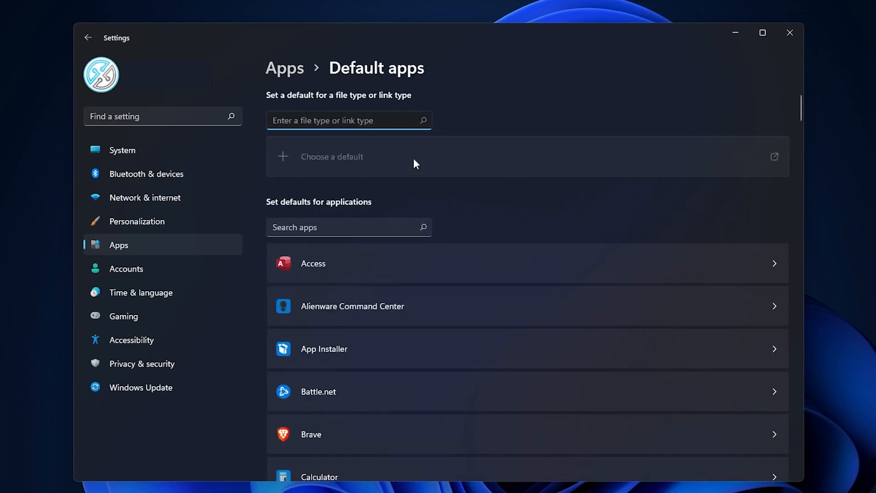
Filter the applications list by 'chrome', leaving the Chrome and Google Chrome entries
click(340, 120)
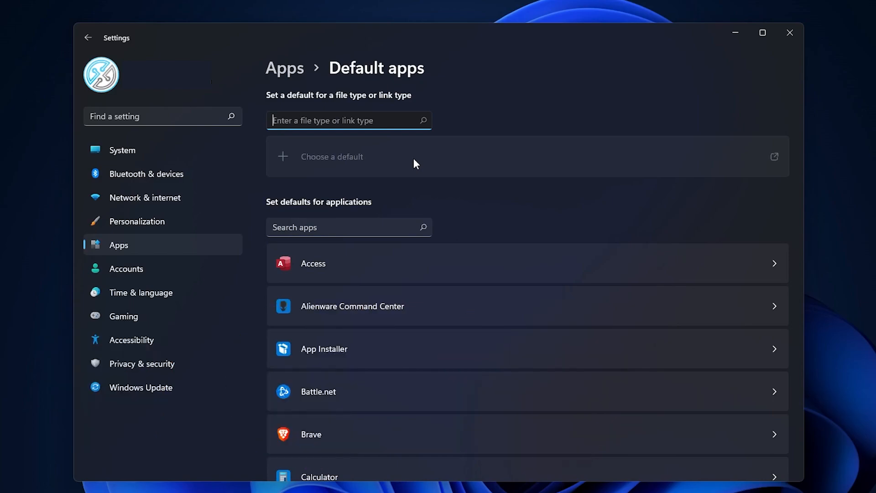
click(347, 227)
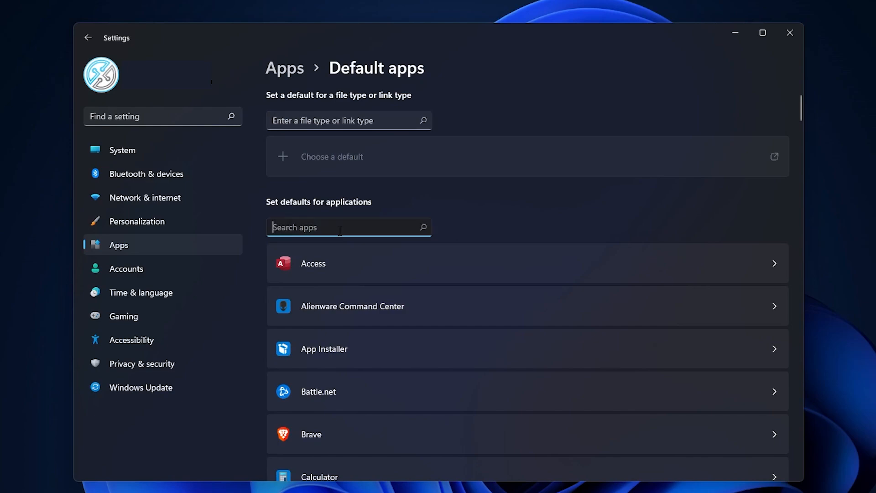
text(chrome)
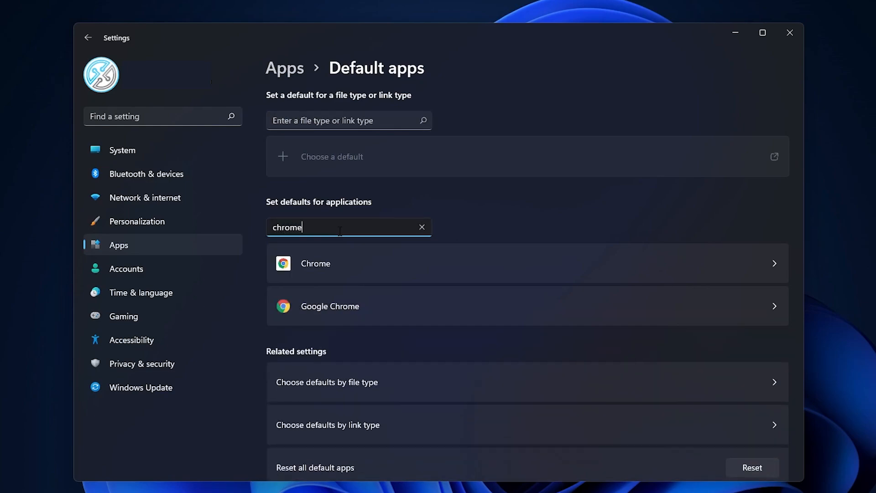
mouse_move(414, 318)
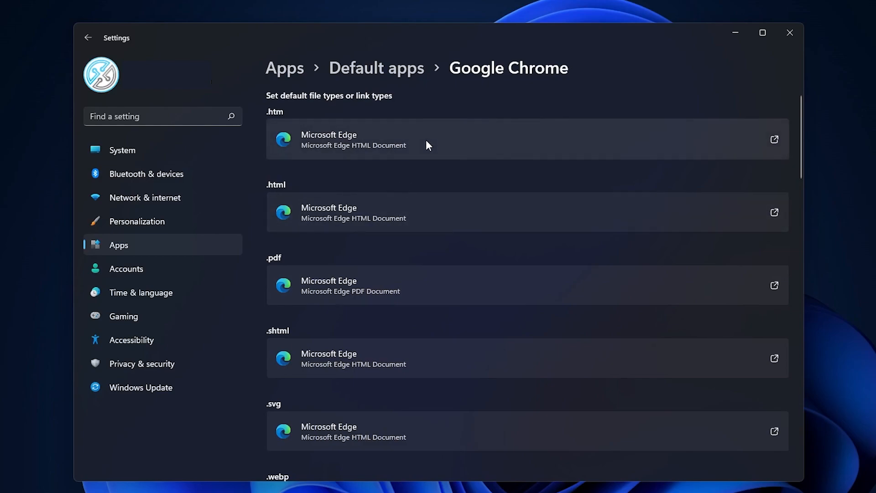
mouse_move(291, 127)
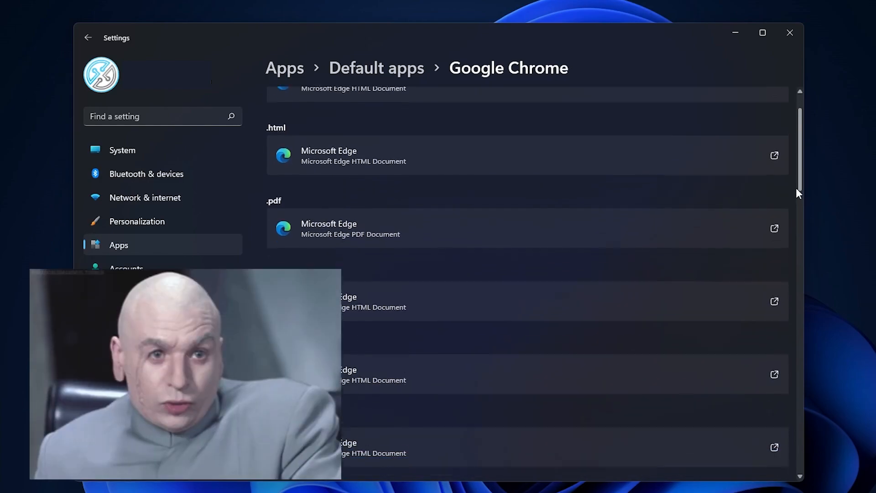
Scroll down to the Google Chrome entry with its file types still on Microsoft Edge
scroll(down, 3)
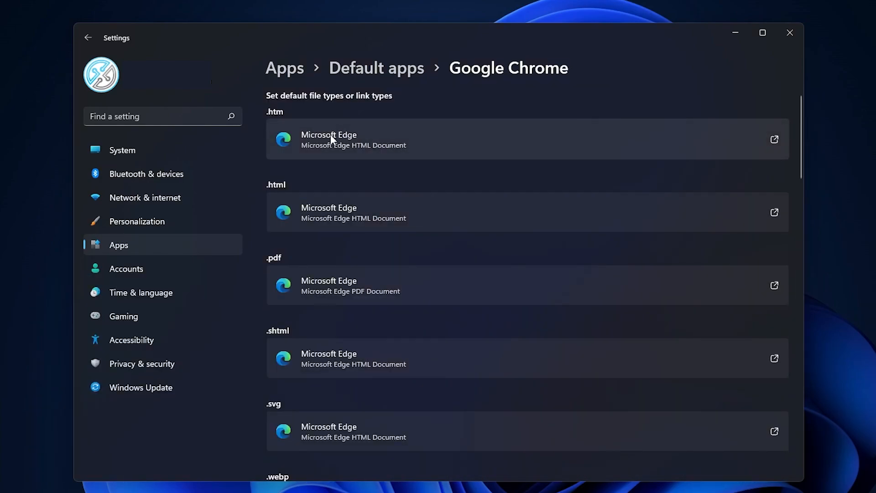
mouse_move(357, 145)
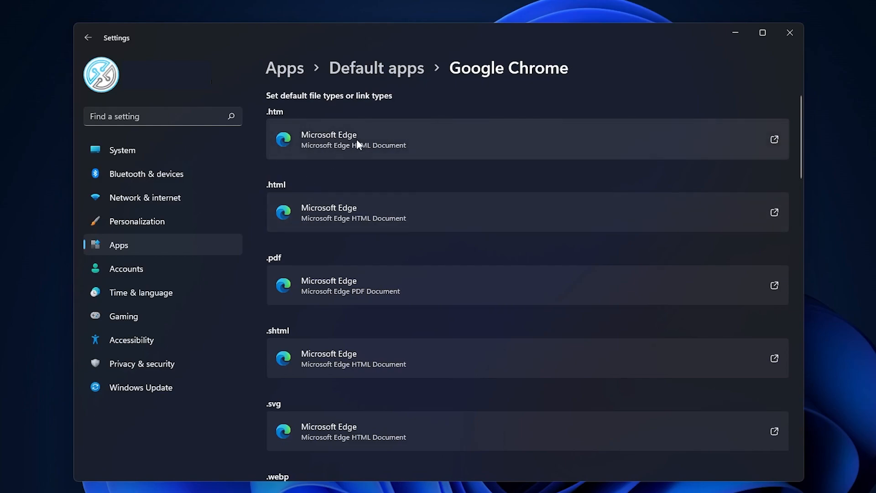
Switch .htm, .html and .shtml files from Microsoft Edge to Google Chrome
click(503, 139)
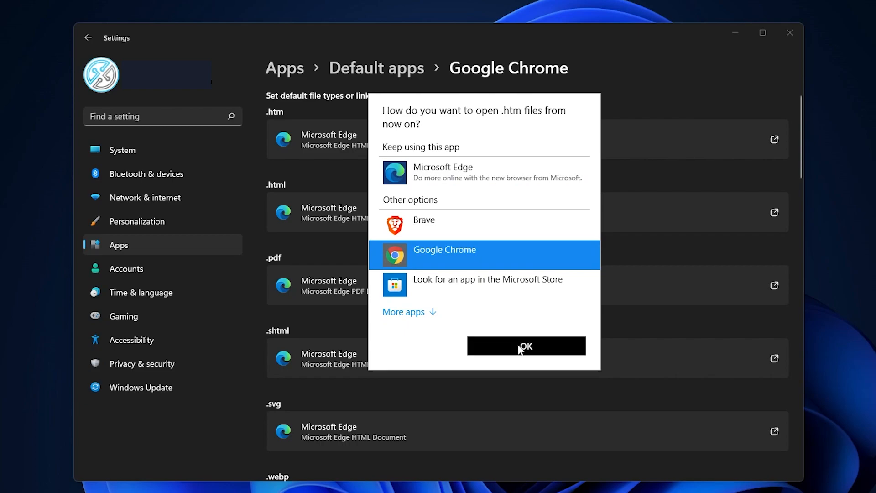
click(525, 346)
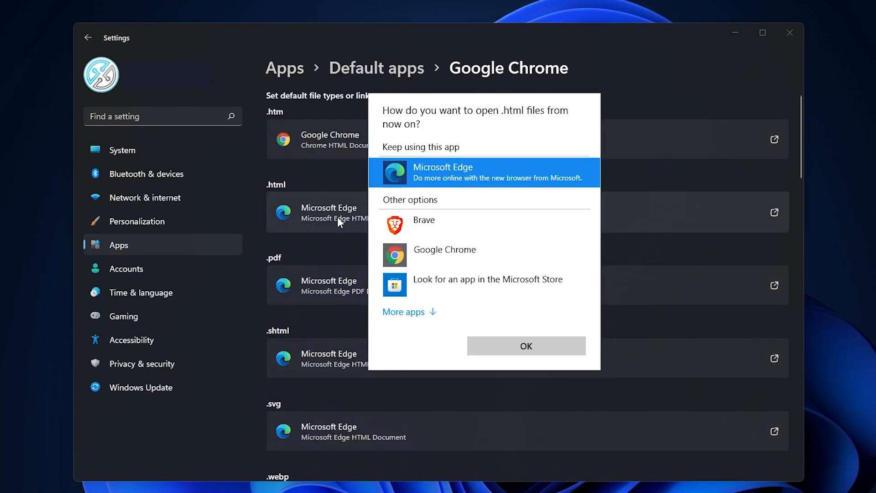
click(444, 249)
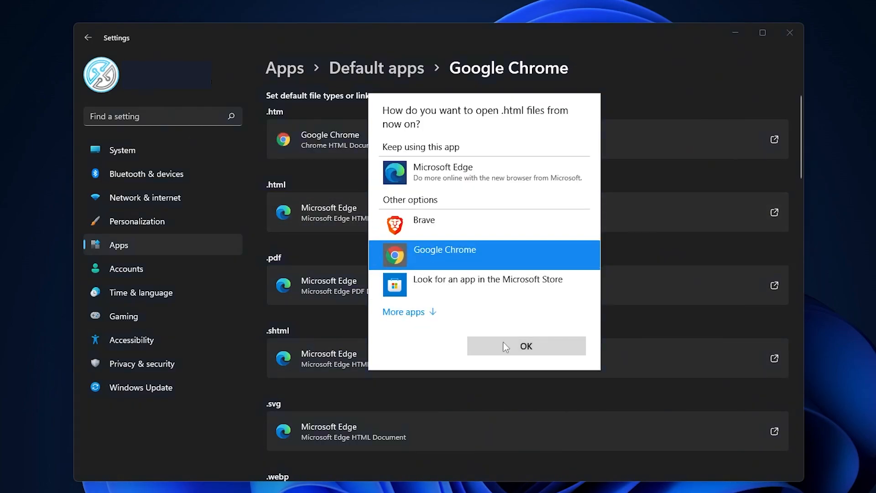
click(526, 345)
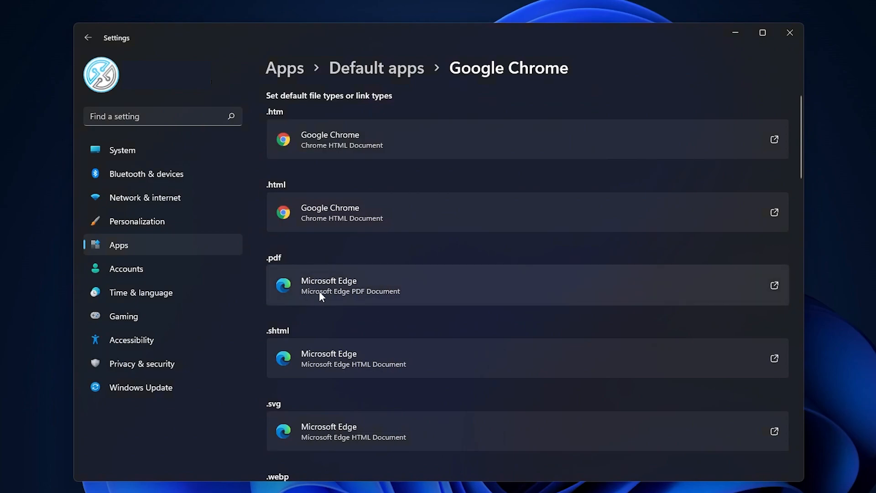
mouse_move(374, 295)
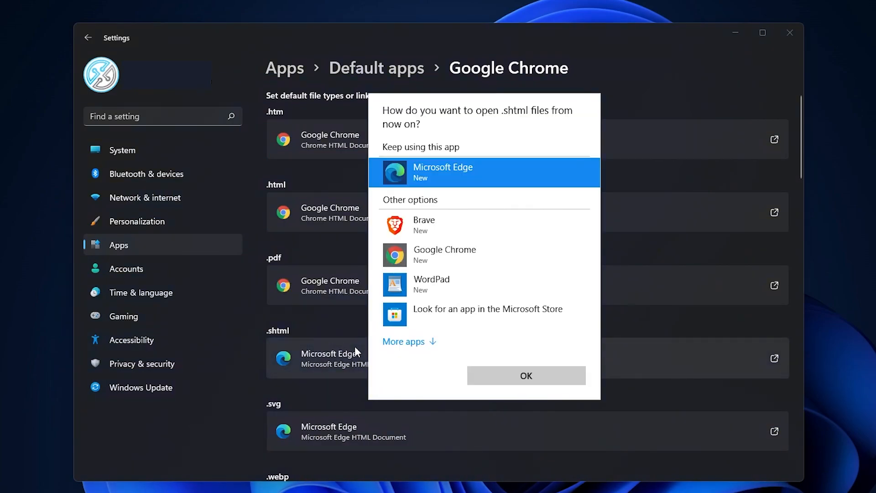
click(444, 255)
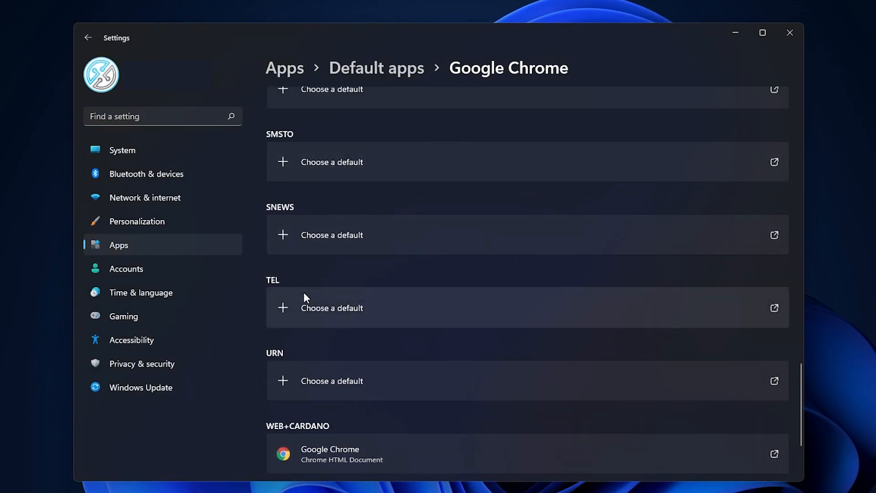
Scroll through Chrome's defaults list past the TEL, URN and WEB+CARDANO link types
scroll(up, 3)
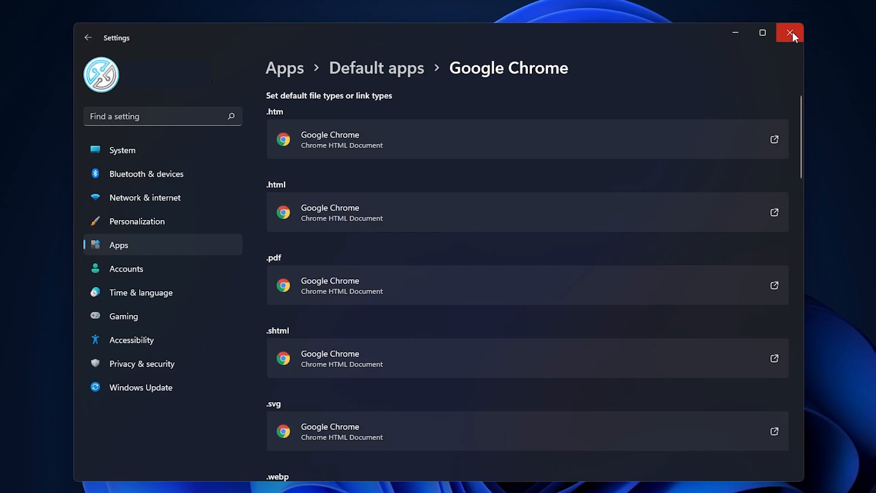
mouse_move(790, 33)
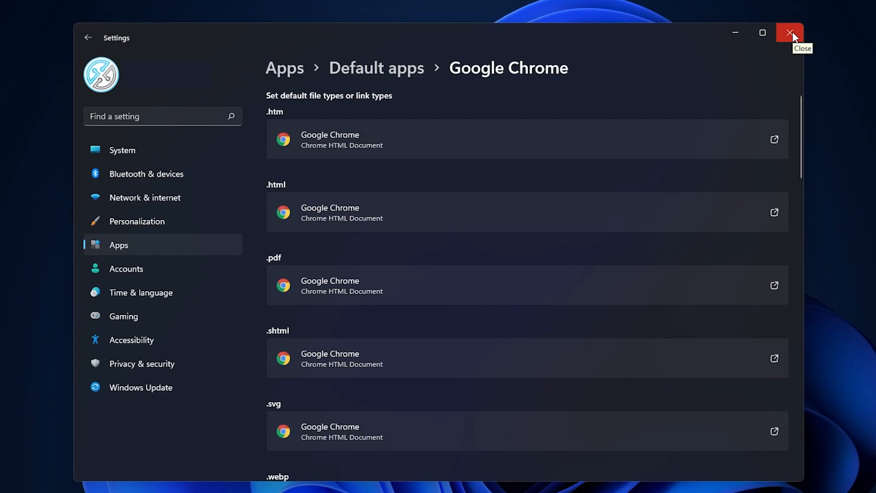
Close Settings with all listed file types assigned to Google Chrome
click(789, 32)
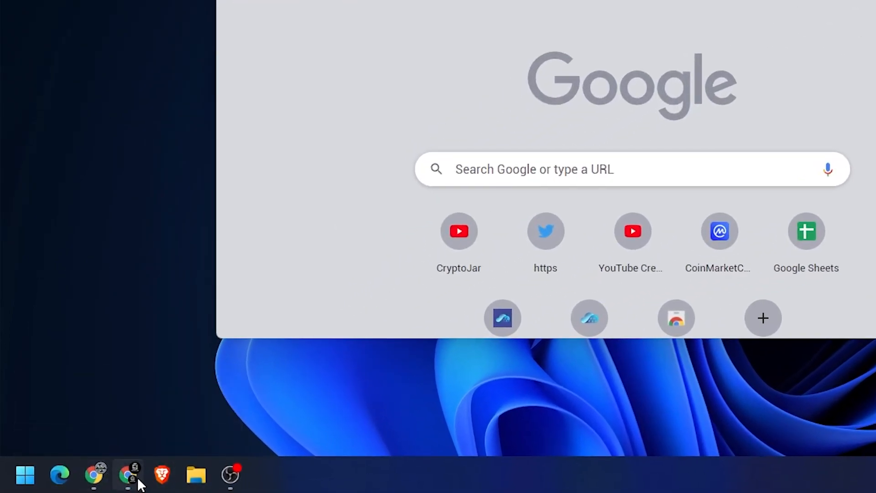
Minimize and restore the Chrome window from the taskbar to show its new tab
click(128, 476)
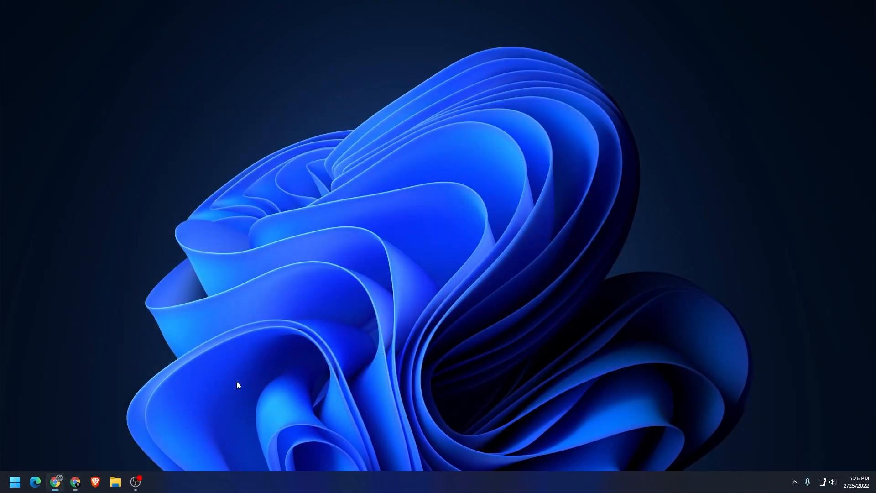
click(54, 481)
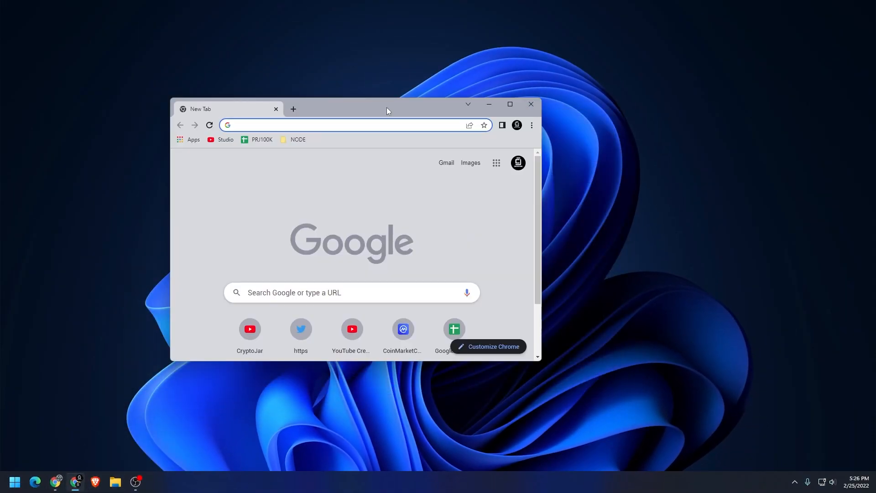